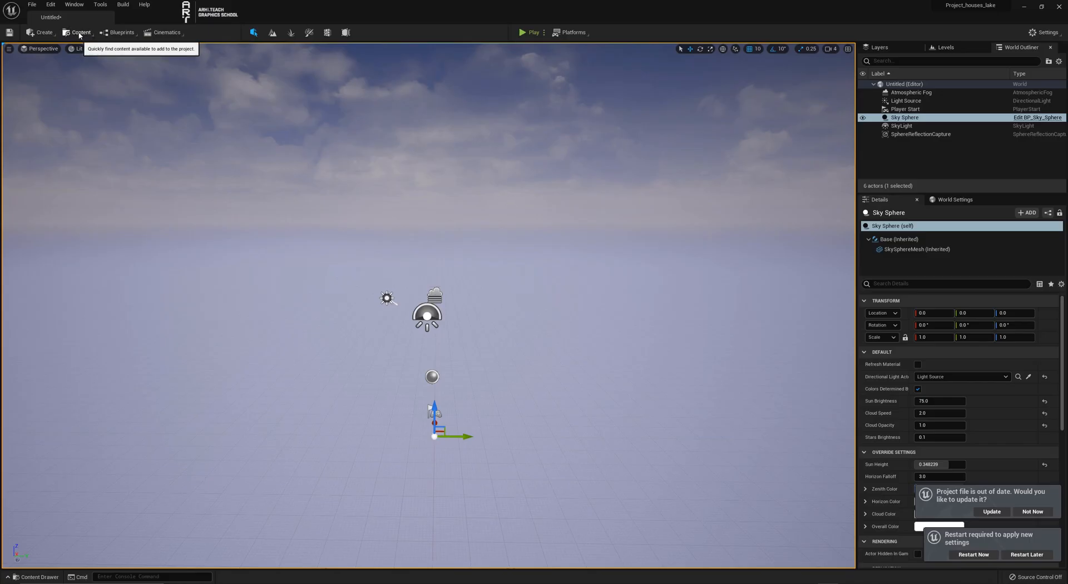
Check the project's plugin list, then start a Datasmith import in the 02_export_geometry folder.
click(80, 32)
text(datasmith)
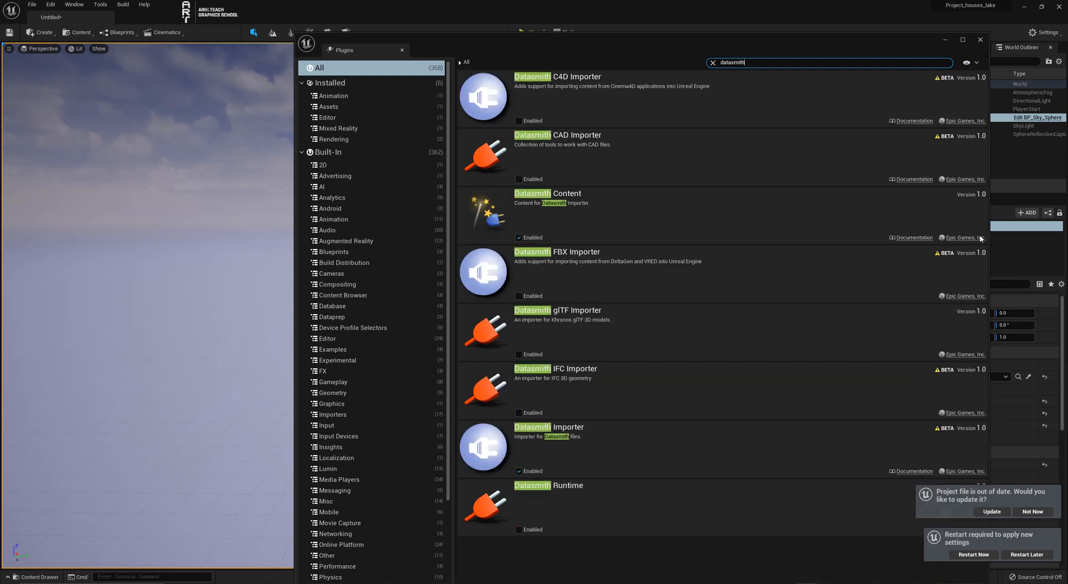
click(401, 50)
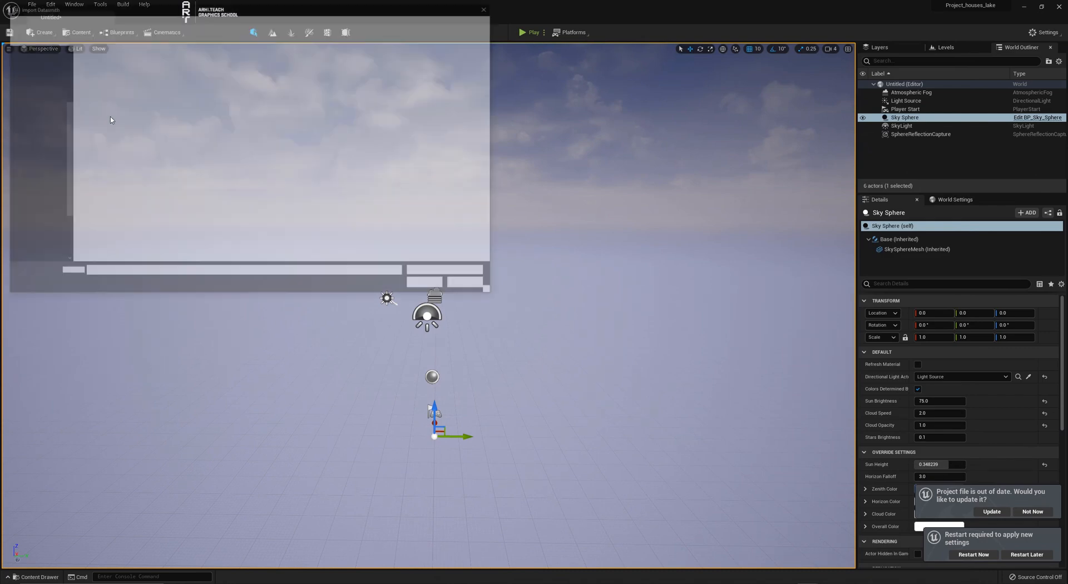
click(40, 9)
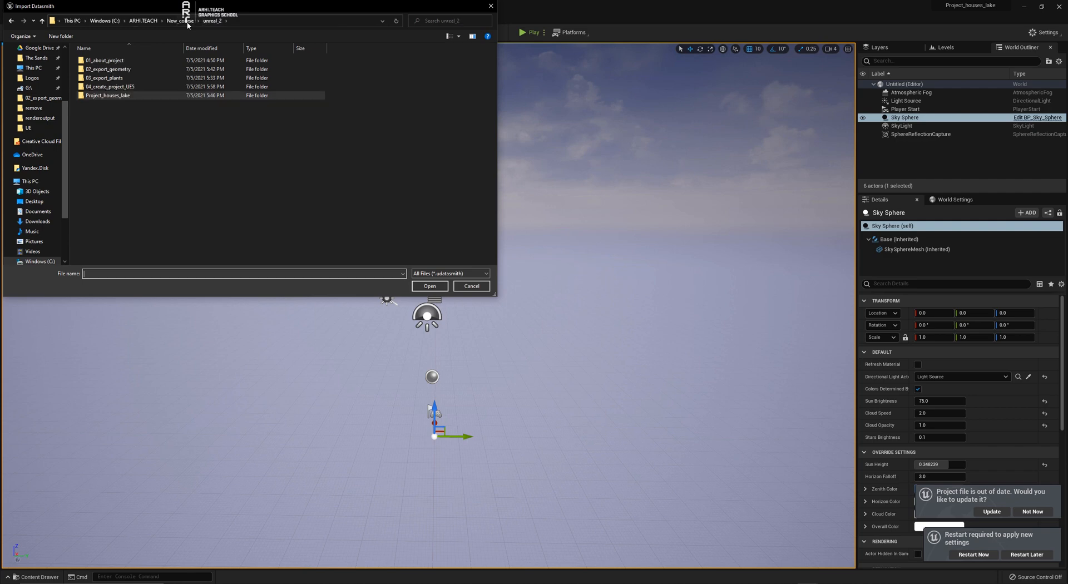
click(106, 78)
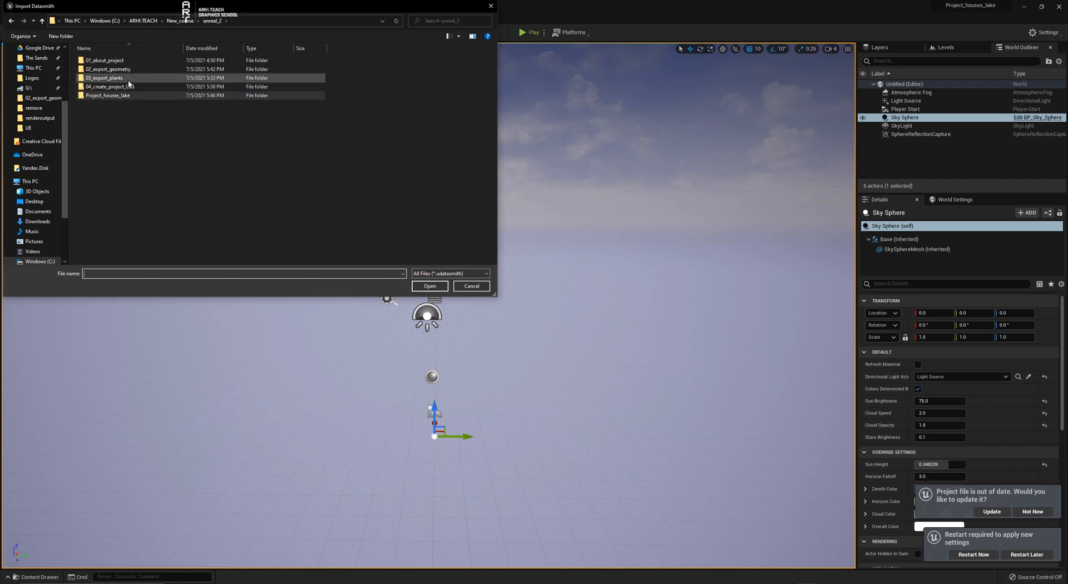
double_click(107, 69)
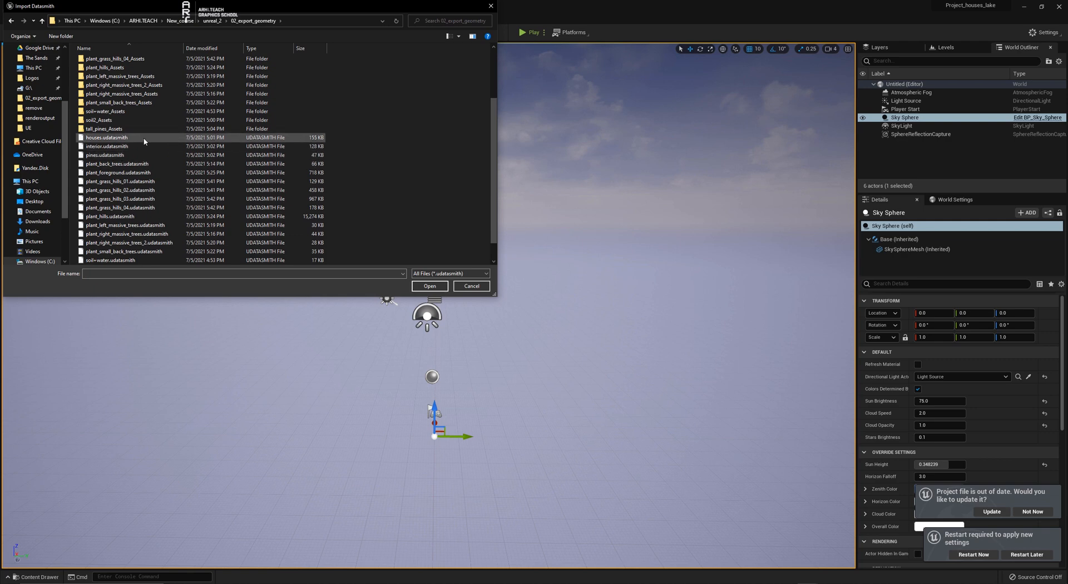
Select the houses, interior, pines, soil+water, soil2 and tall_pines .udatasmith files and confirm.
click(107, 137)
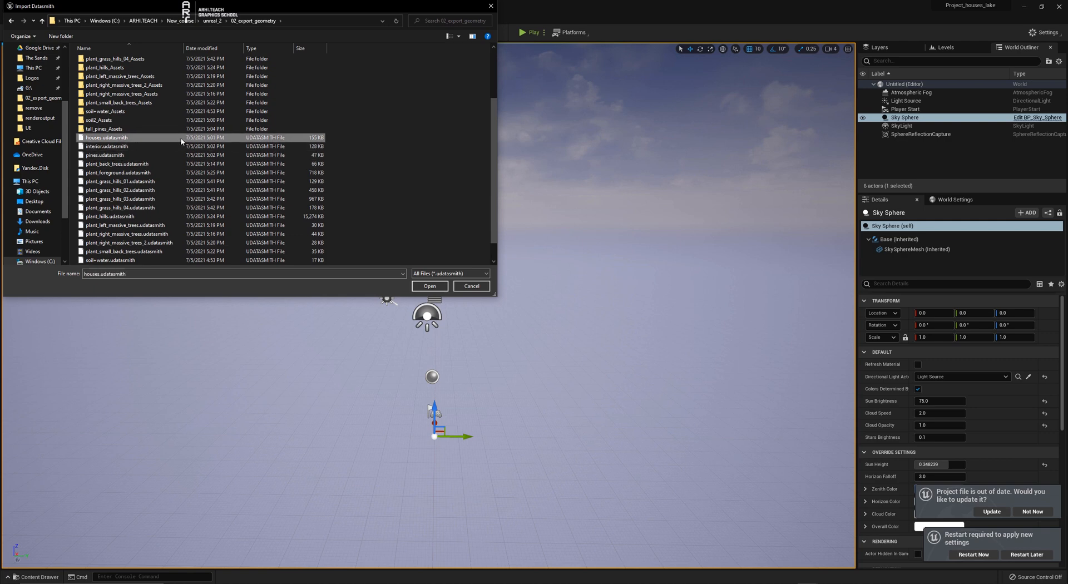
click(107, 146)
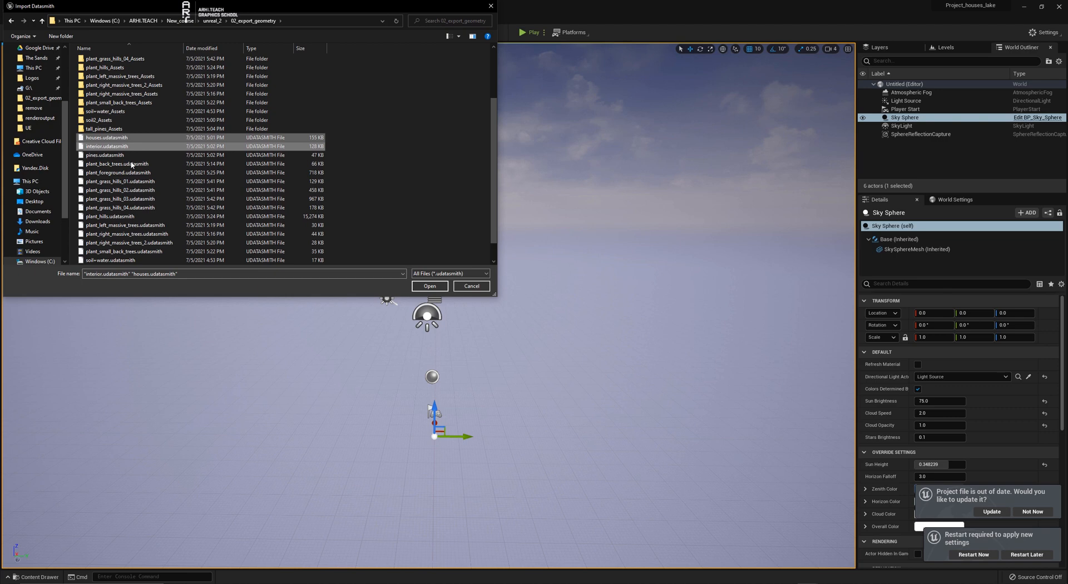
click(105, 155)
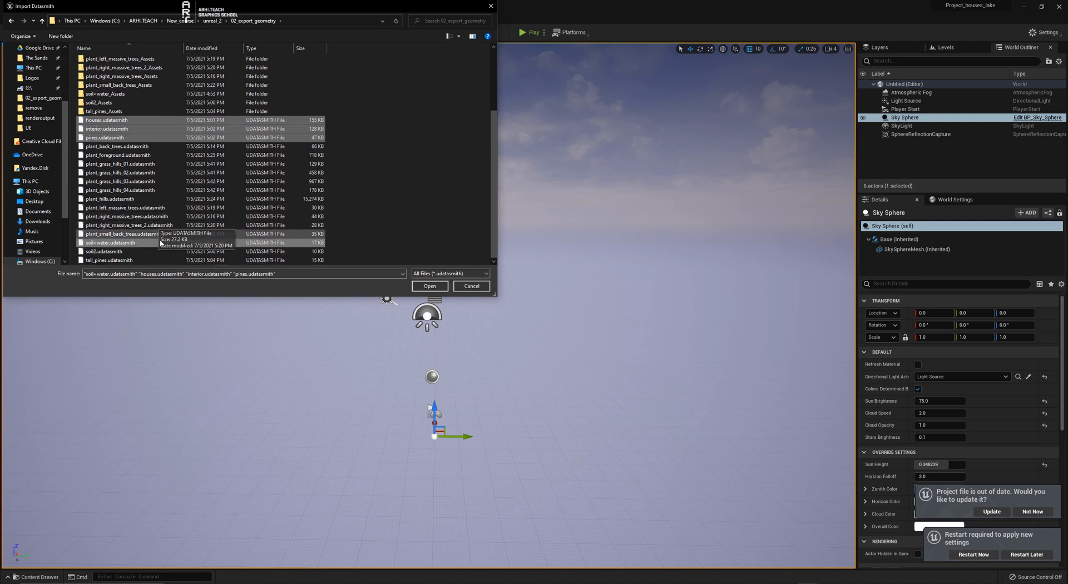
click(109, 260)
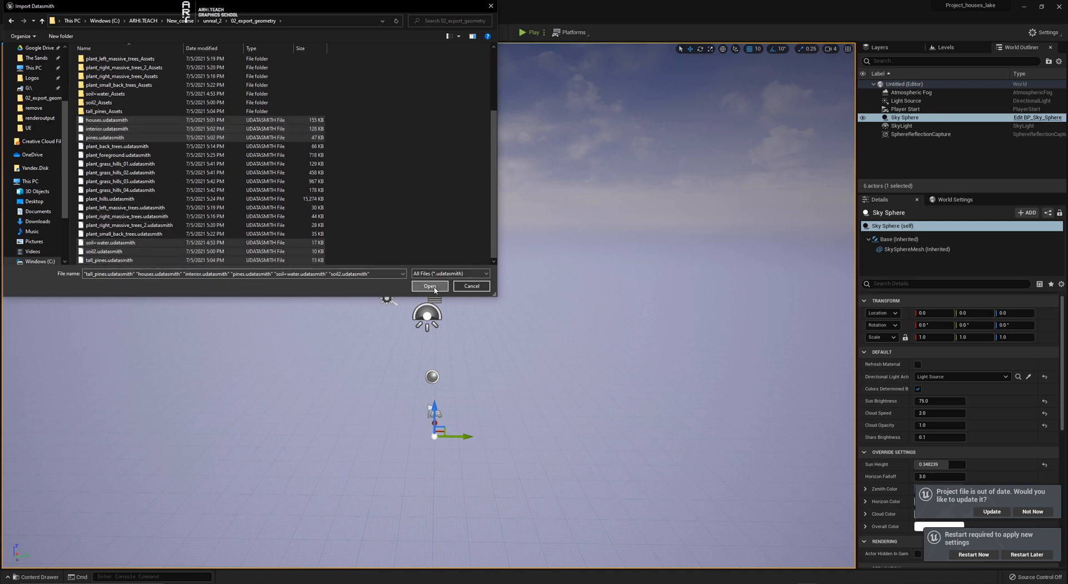
click(429, 286)
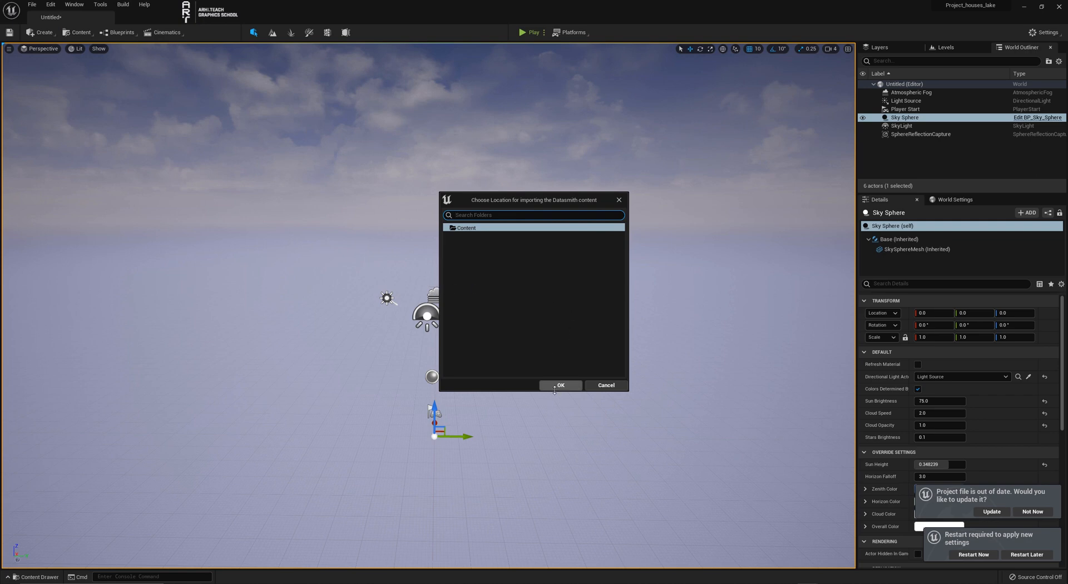
Import into Content with Lights, Cameras and Animations unchecked, keeping geometry and materials.
click(559, 385)
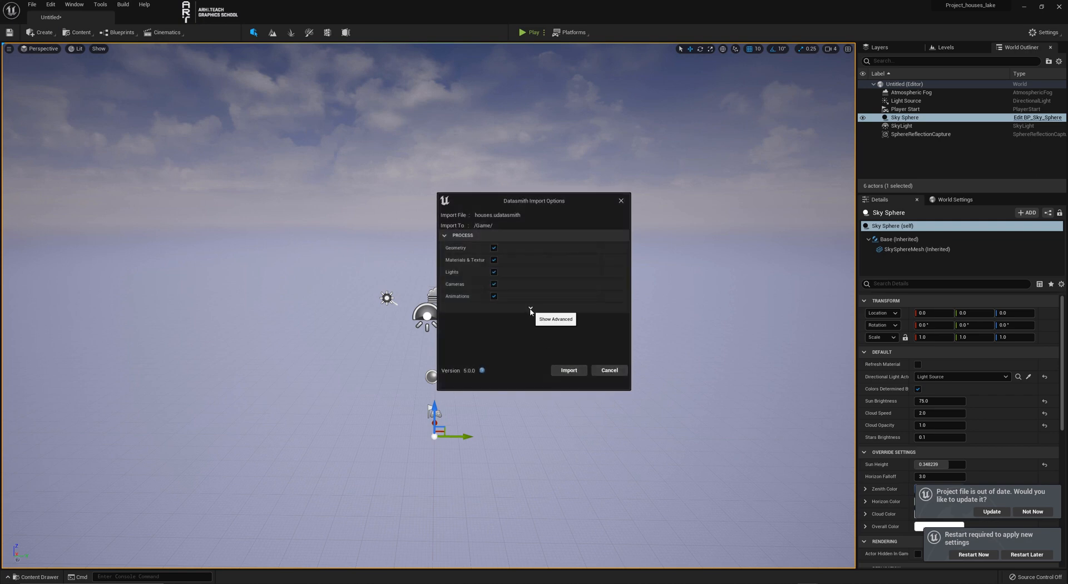
click(554, 319)
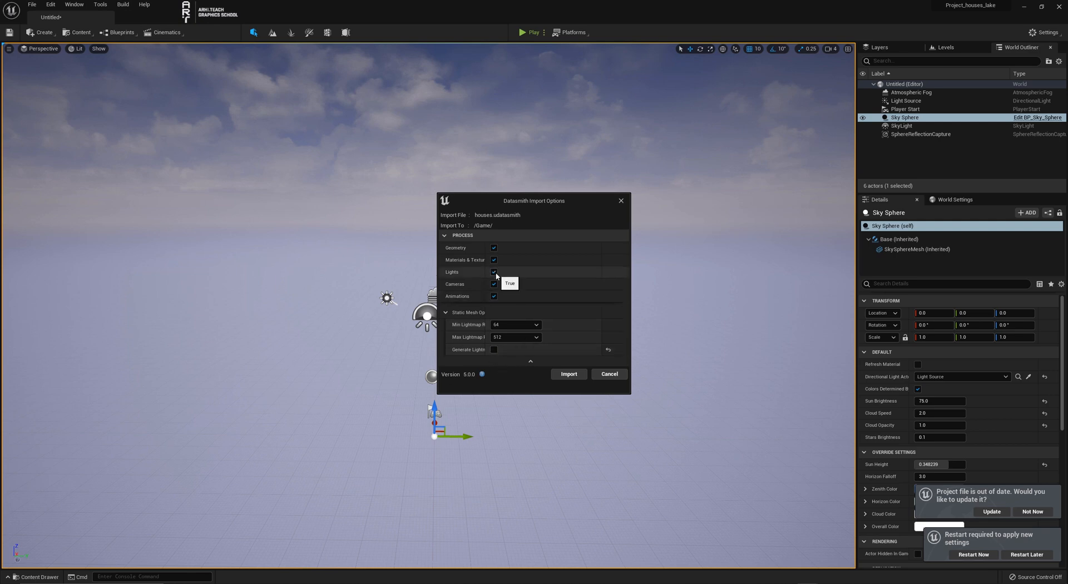
click(493, 271)
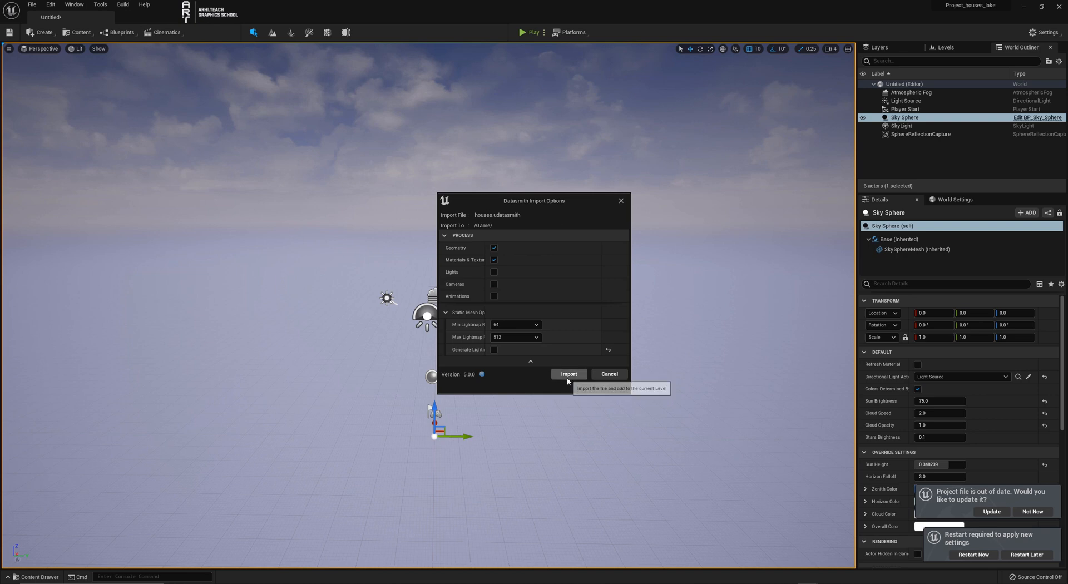
click(568, 373)
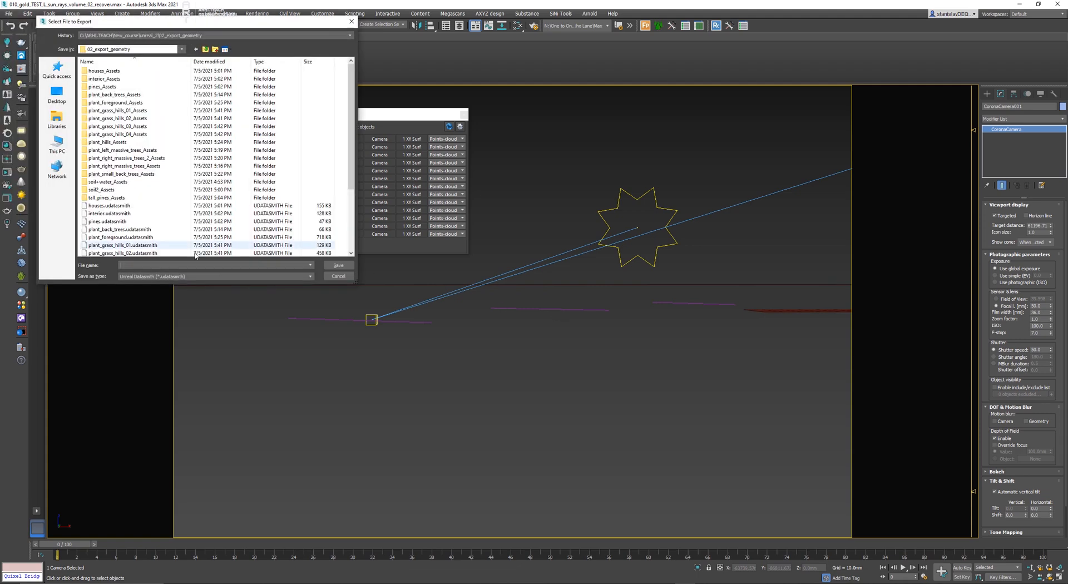
Export the selected camera from 3ds Max as a Datasmith file named 'camera'.
text(camera)
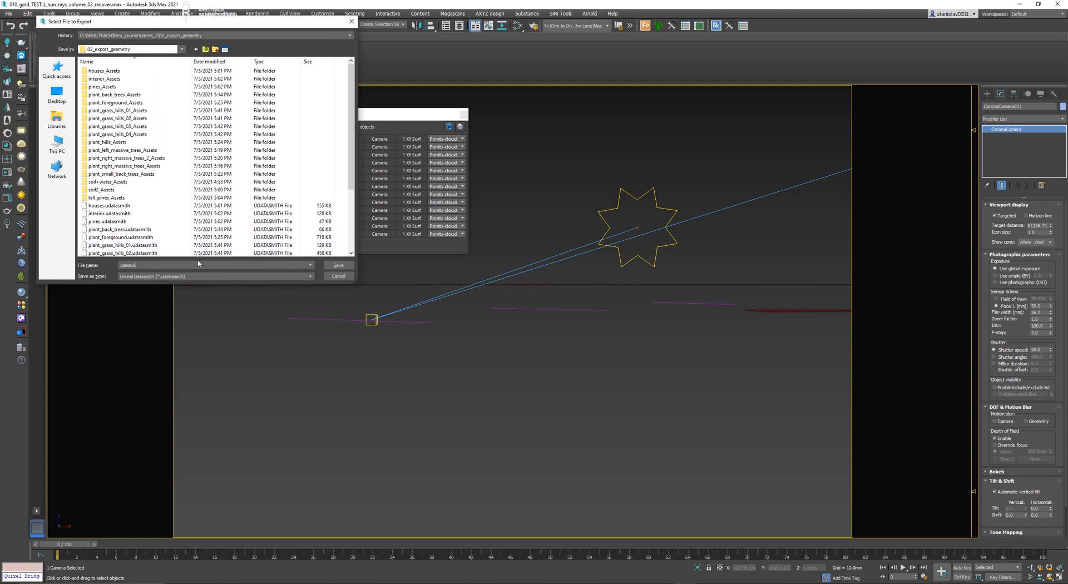
click(338, 265)
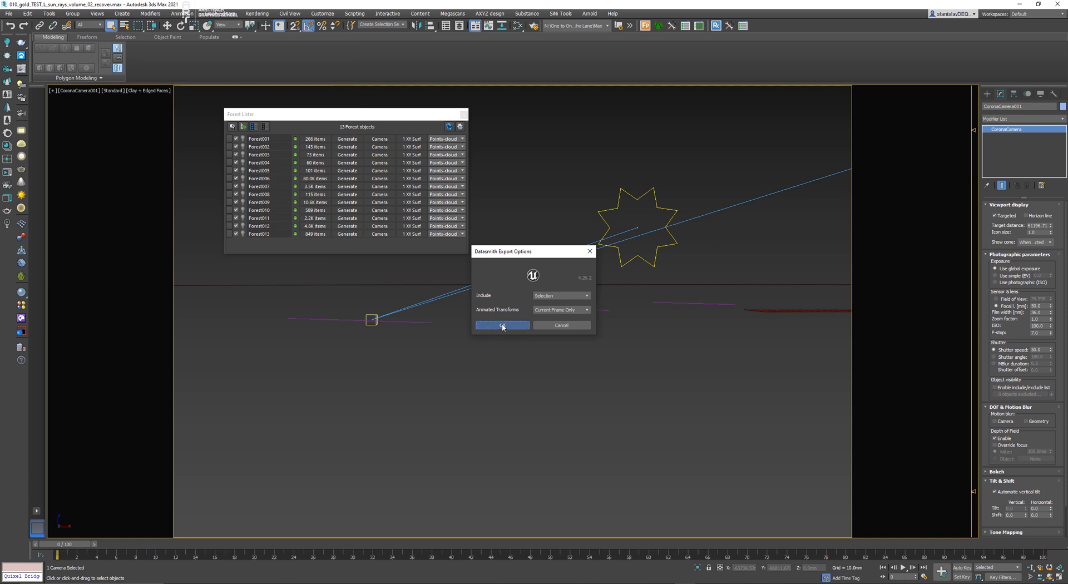
click(501, 324)
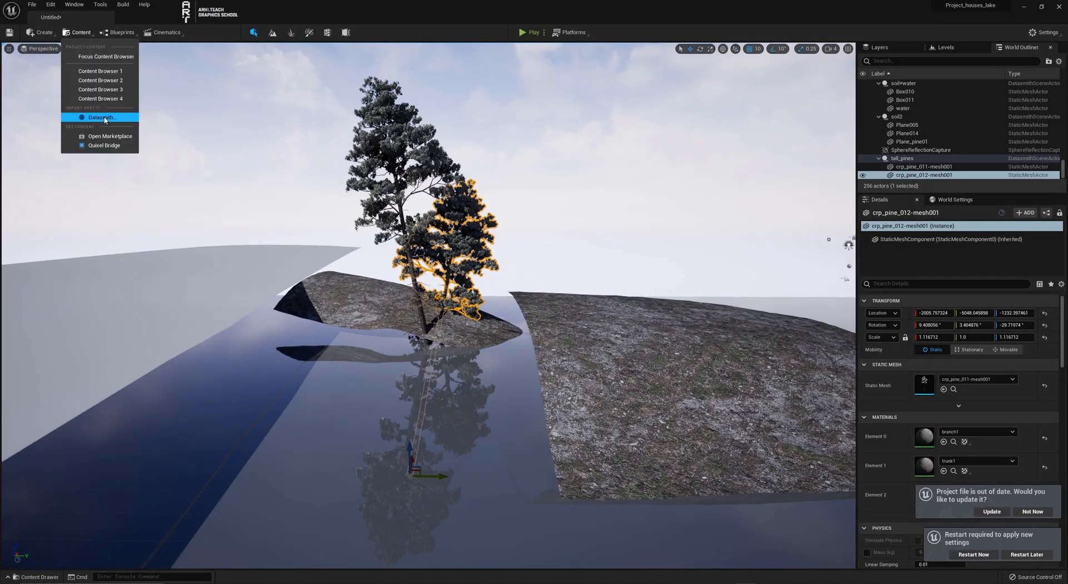
Import camera.udatasmith into its own folder under Content.
click(101, 117)
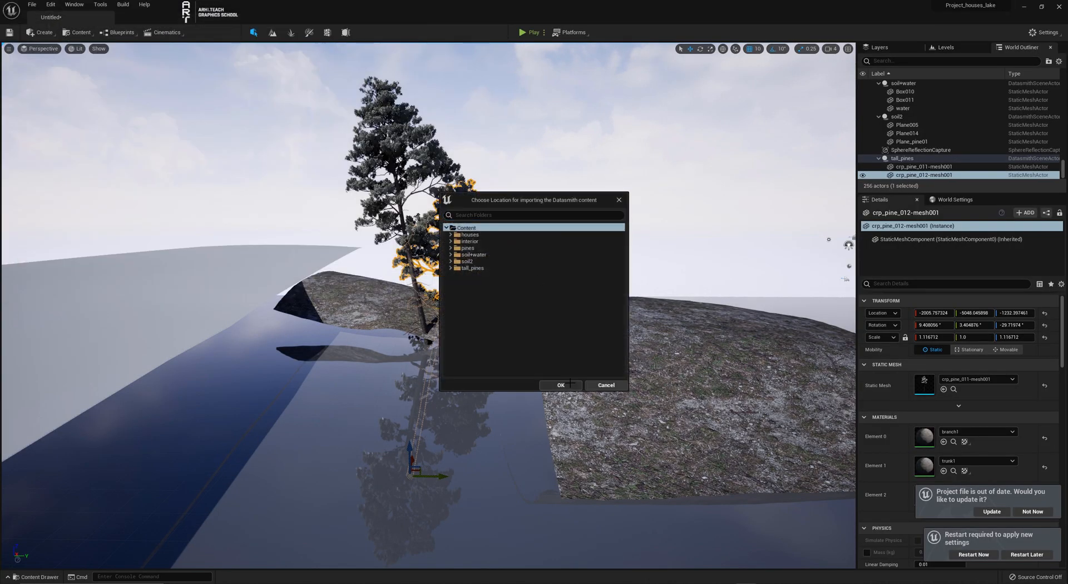
click(559, 385)
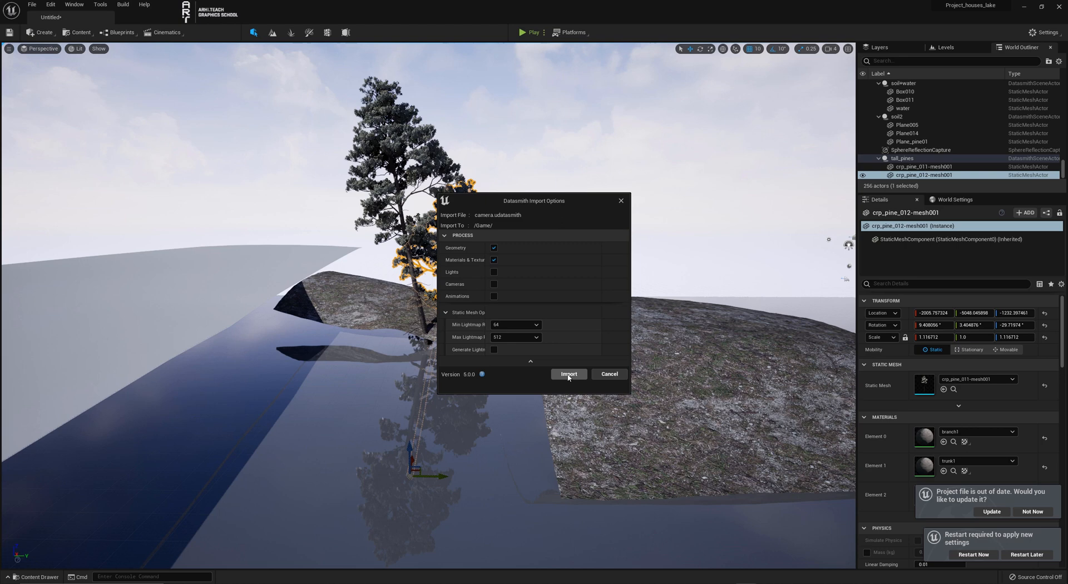
click(569, 373)
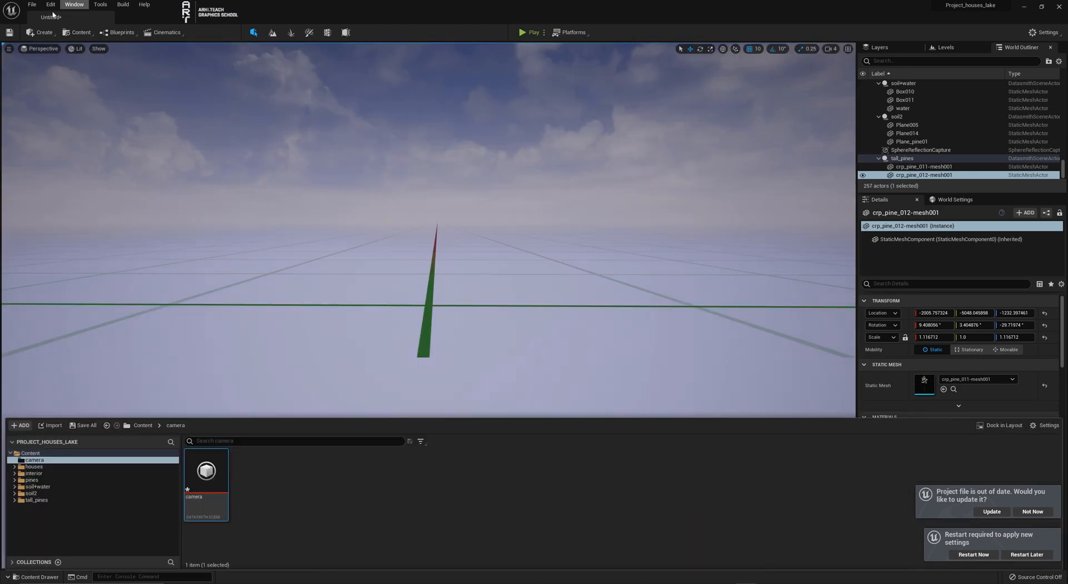
click(42, 47)
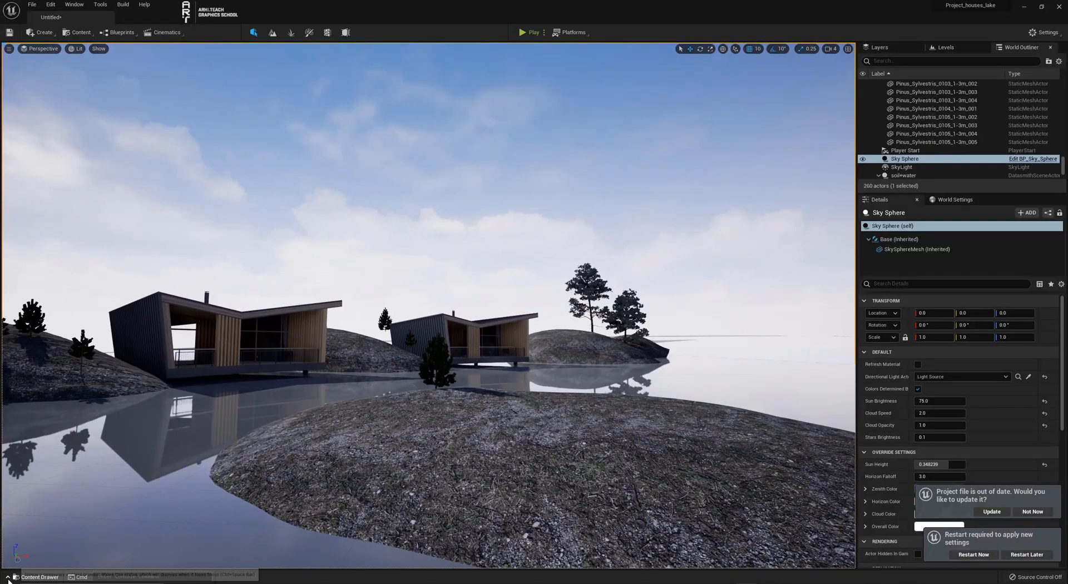
Browse the camera, houses and soil folders in the Content Browser.
click(36, 576)
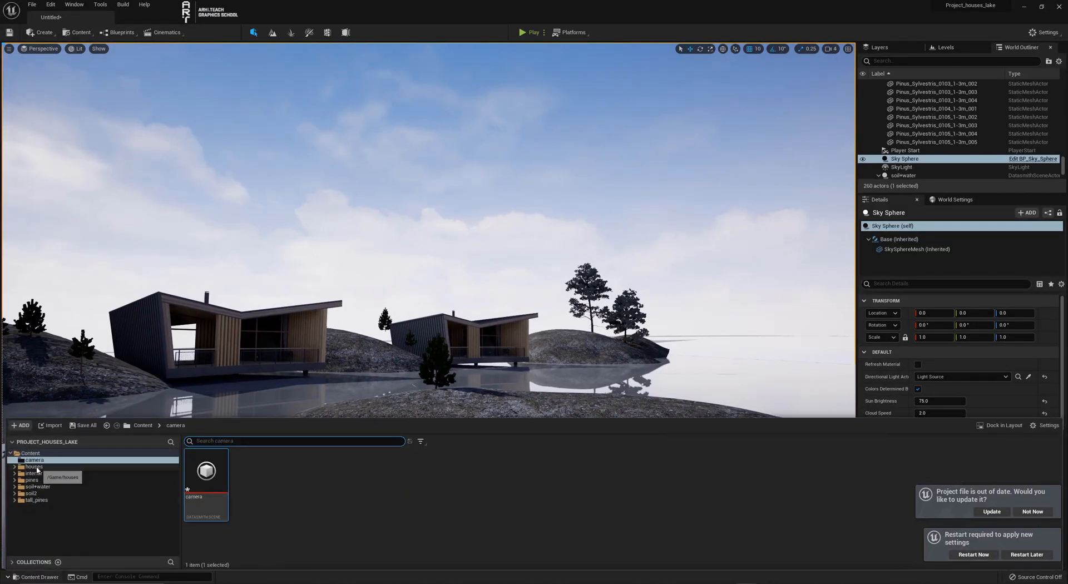
click(34, 467)
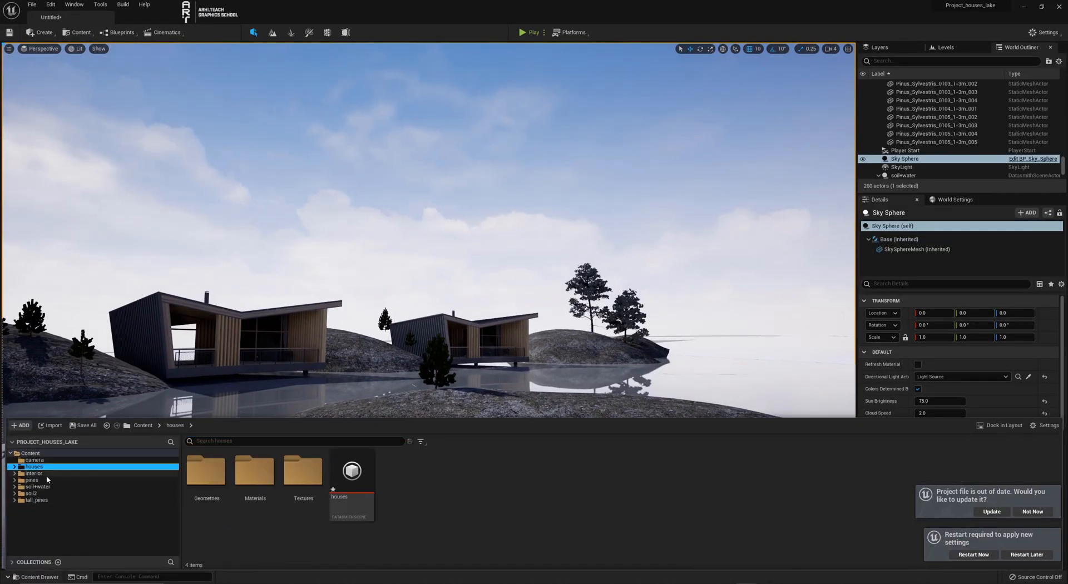
click(35, 493)
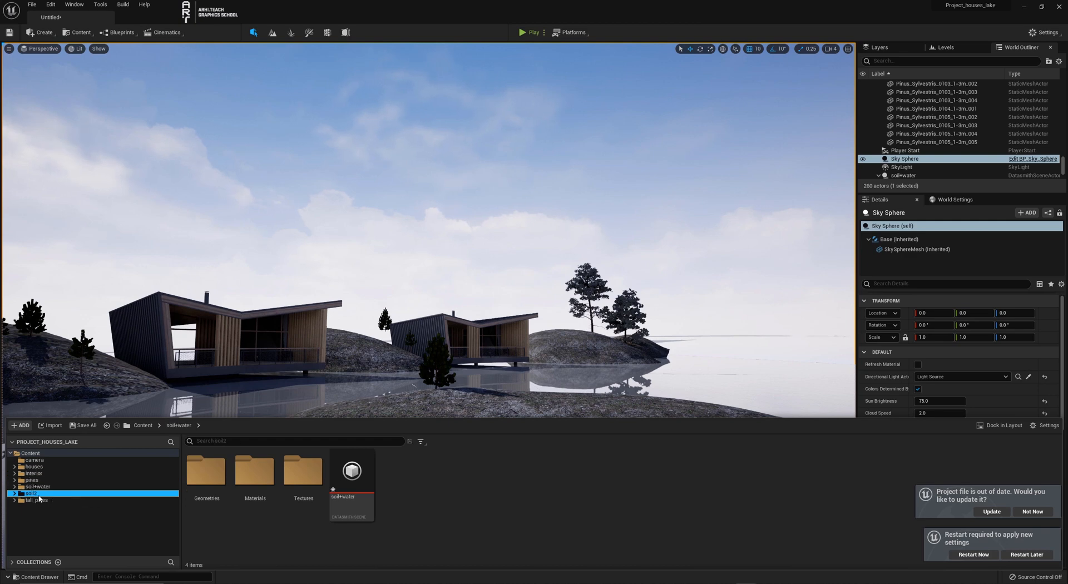
click(31, 453)
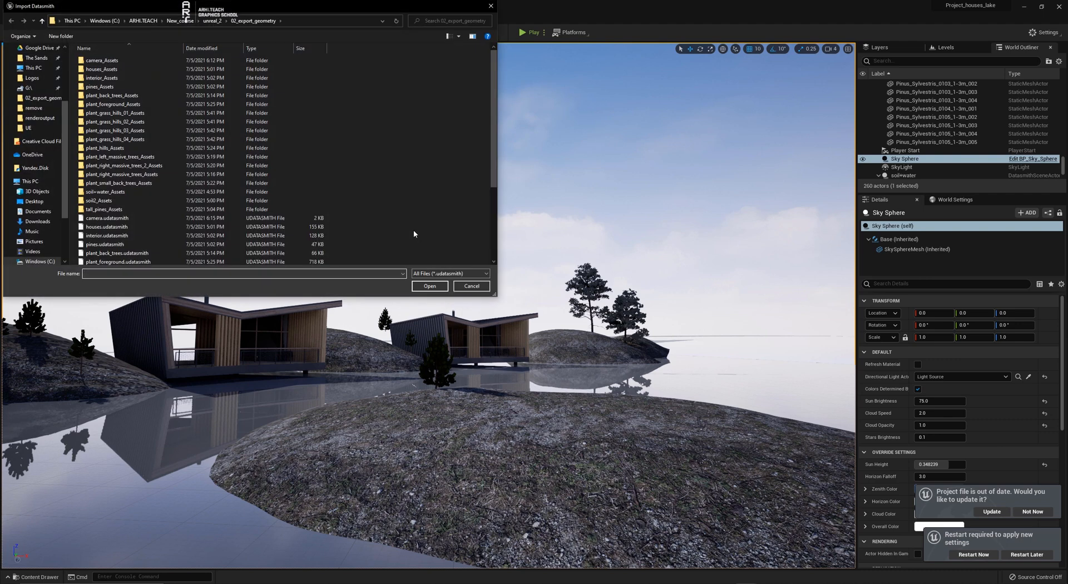
Import plant_back_trees.udatasmith into the Content root with geometry and materials.
scroll(down, 3)
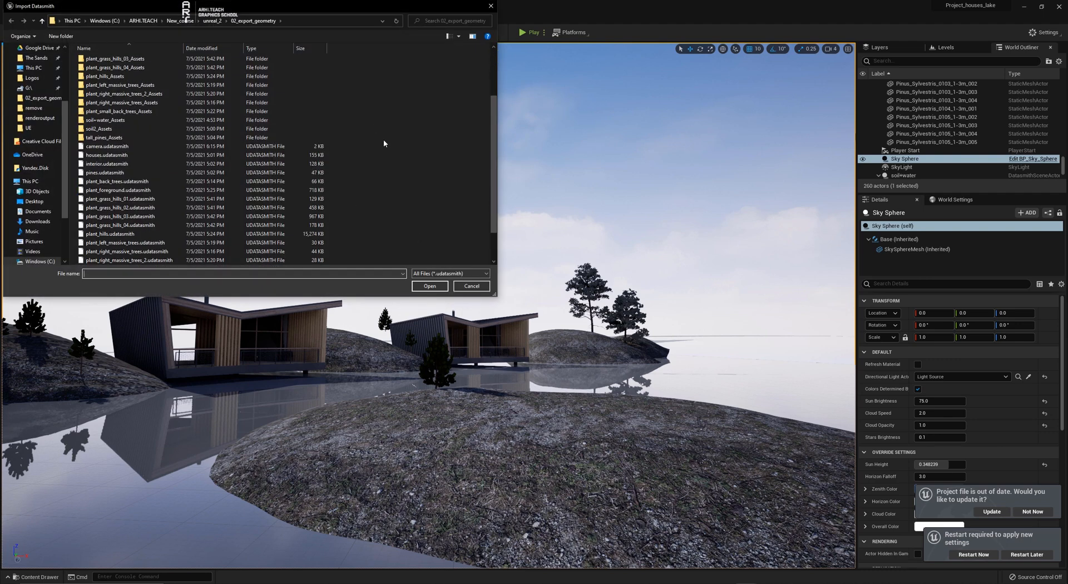
click(119, 146)
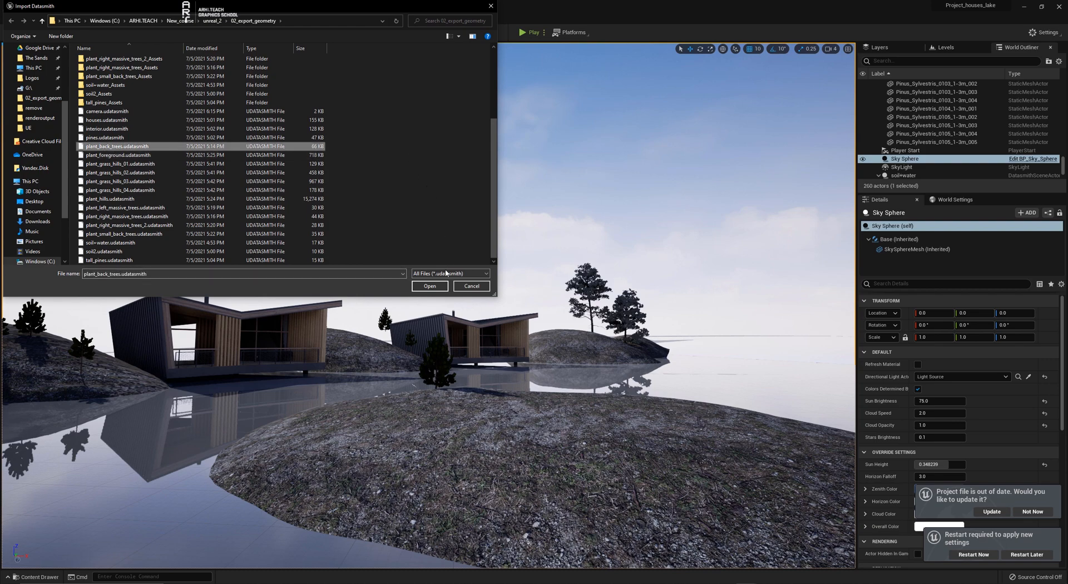
click(429, 286)
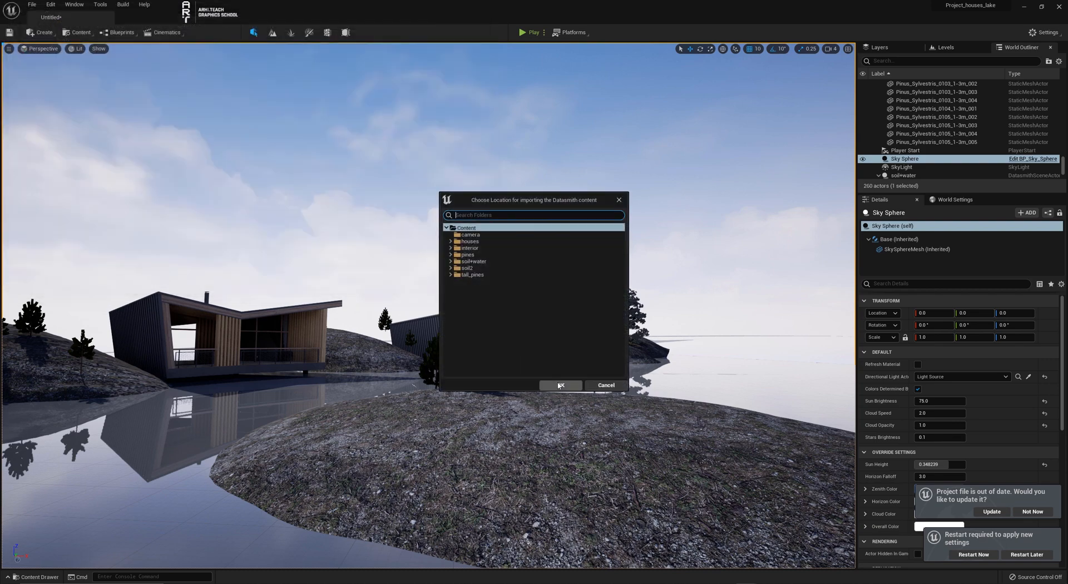
click(561, 385)
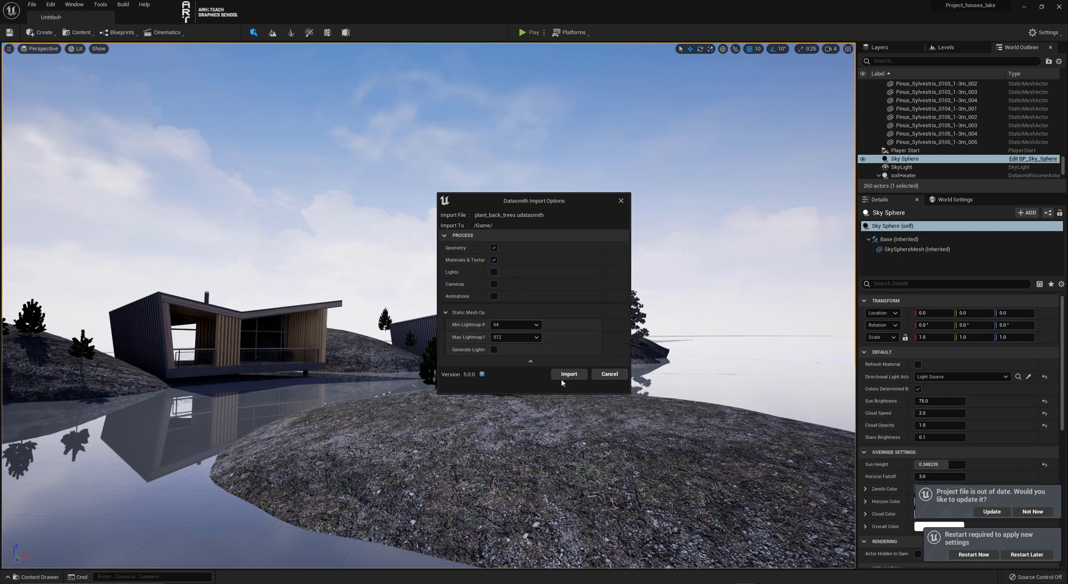
click(569, 374)
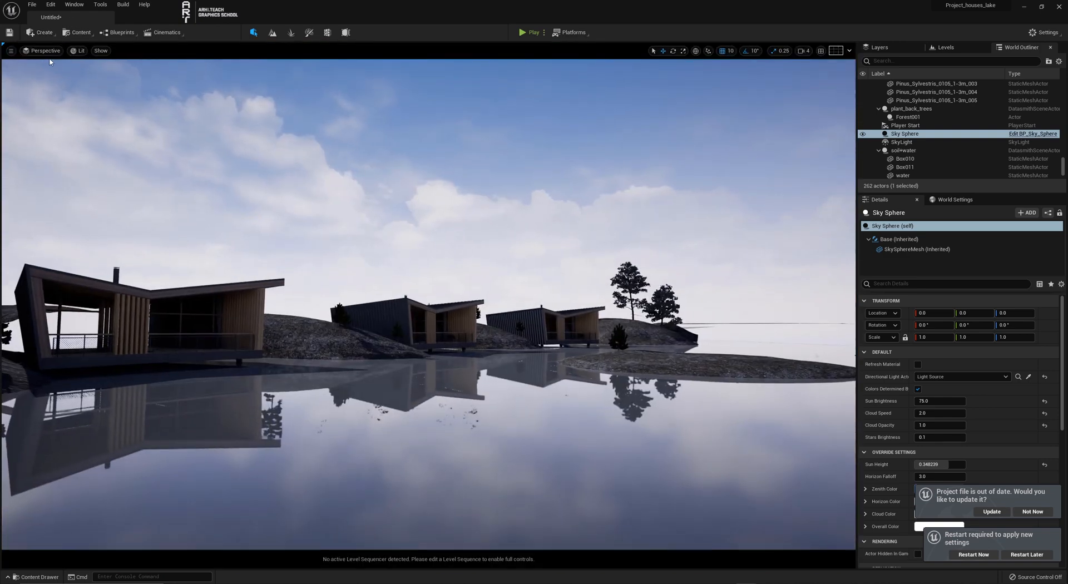
Create a CineCameraActor at the current view and set its focal length to 16.08.
click(11, 50)
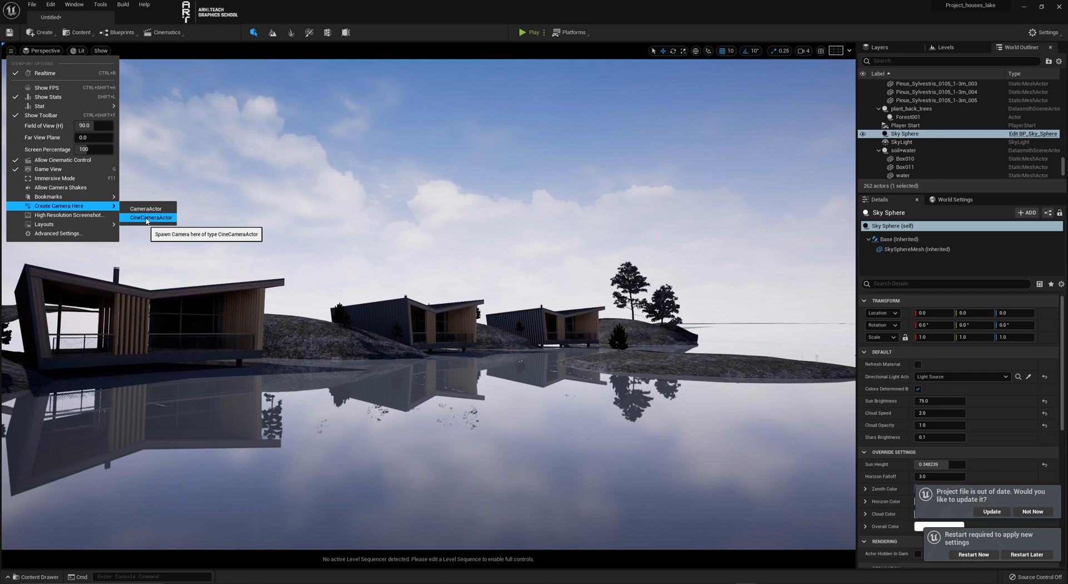
click(151, 217)
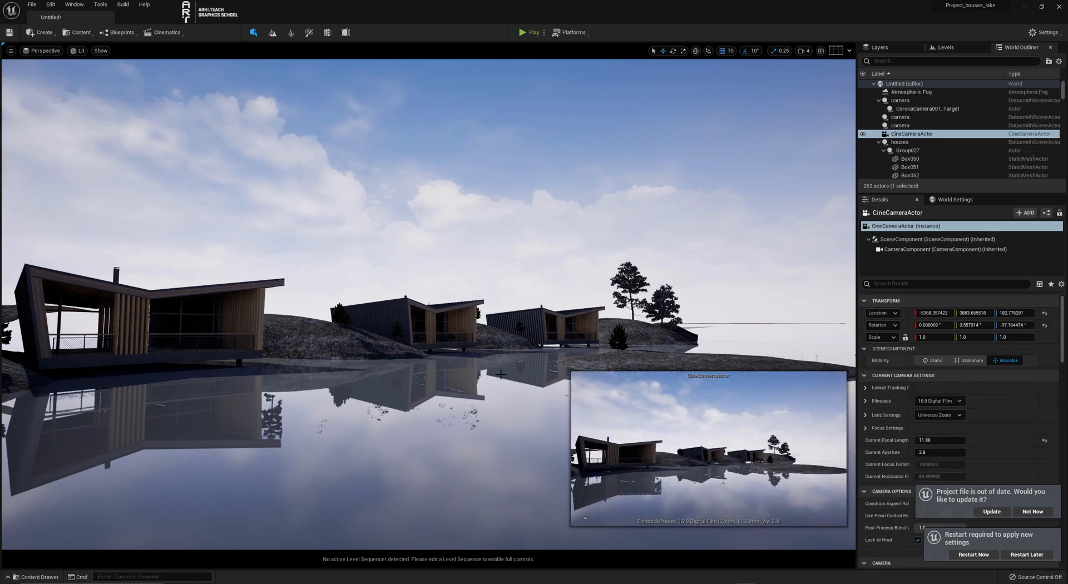
click(910, 134)
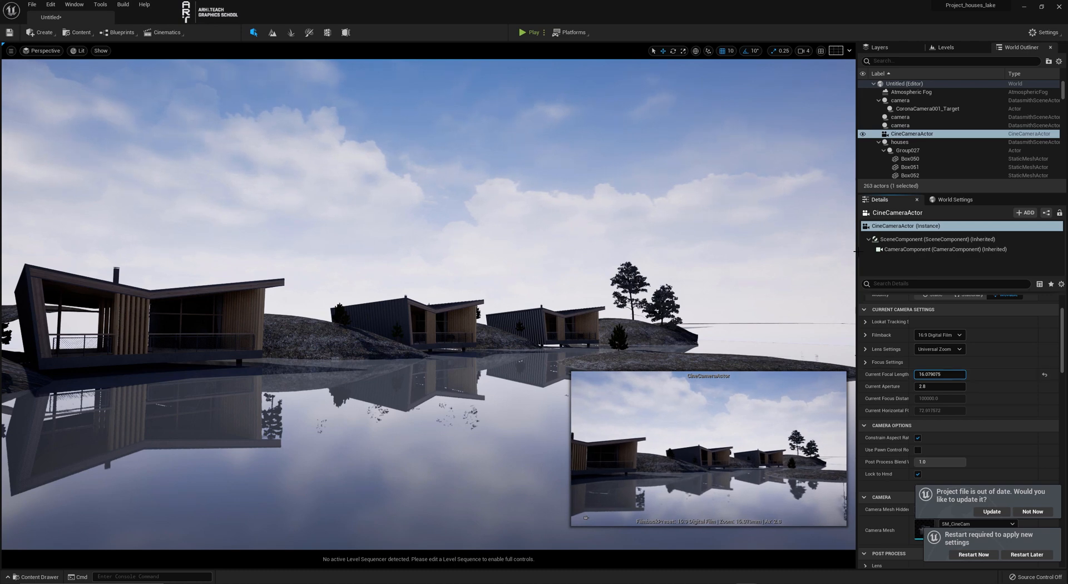
mouse_move(772, 293)
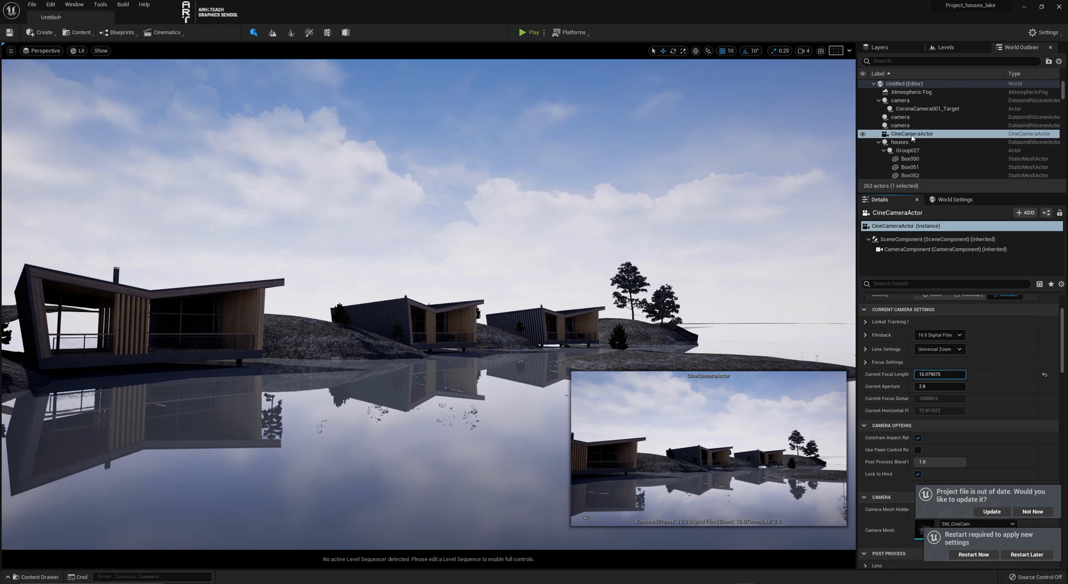
right_click(908, 133)
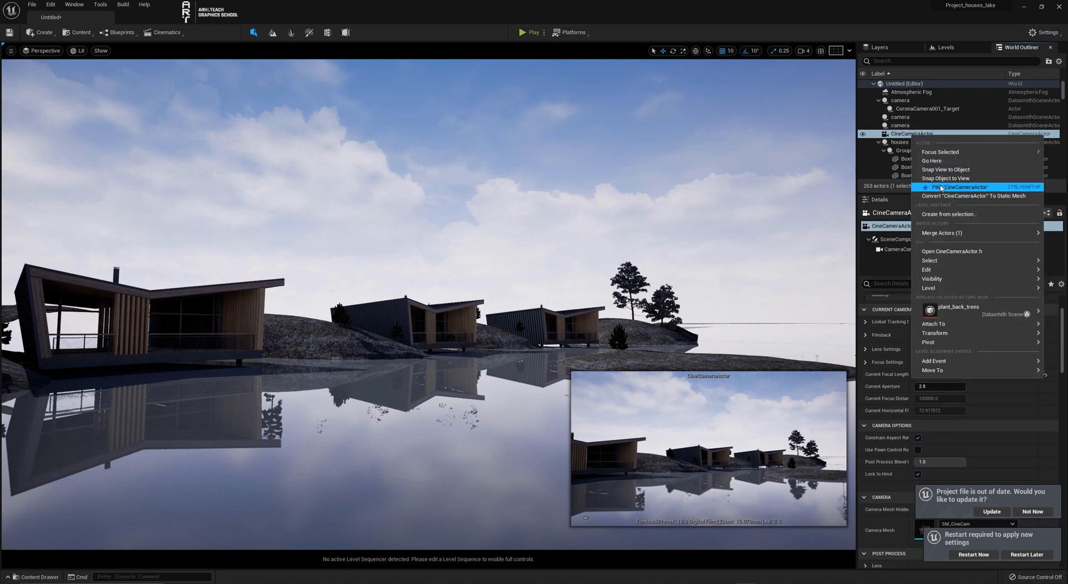
click(945, 187)
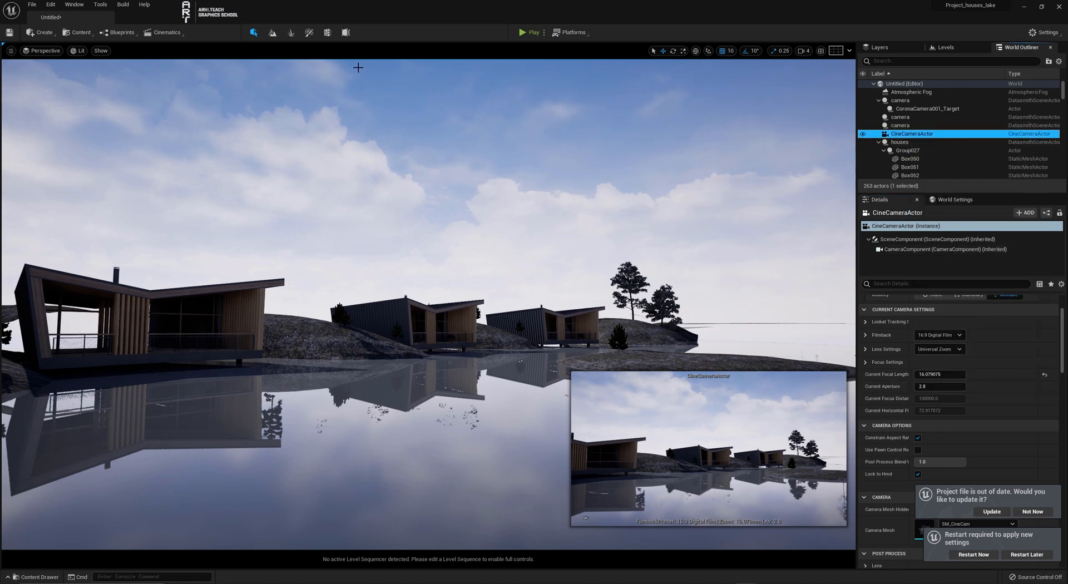
Pilot the CineCameraActor from the viewport Perspective menu to reframe the houses shot.
click(43, 50)
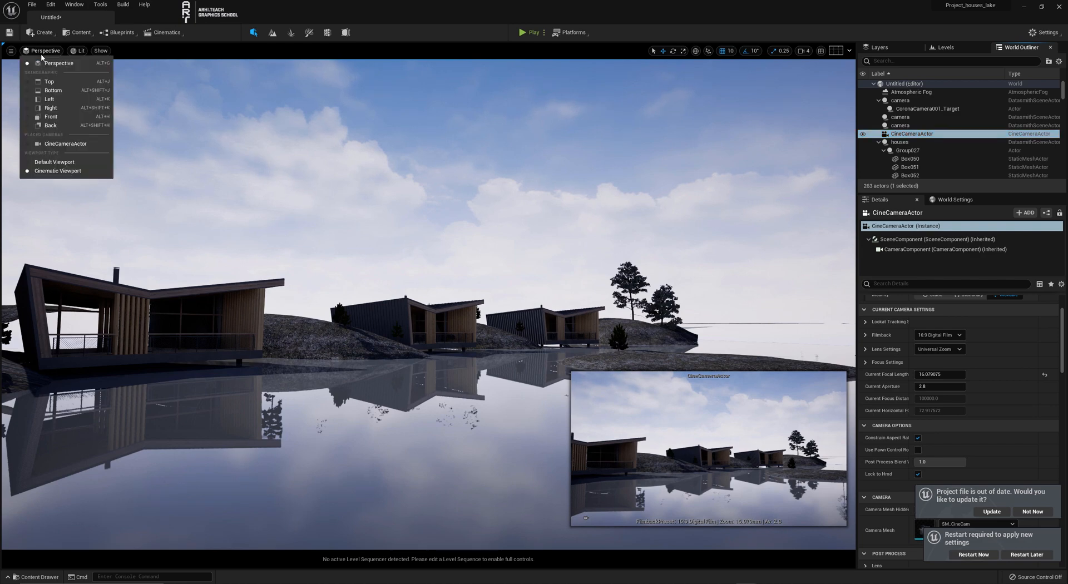
click(66, 143)
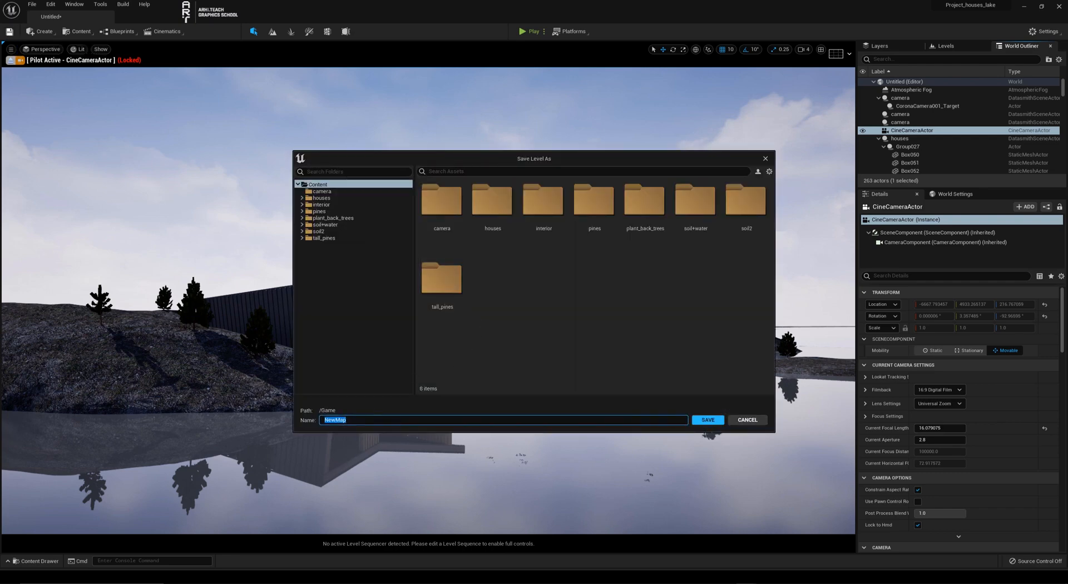
mouse_move(396, 418)
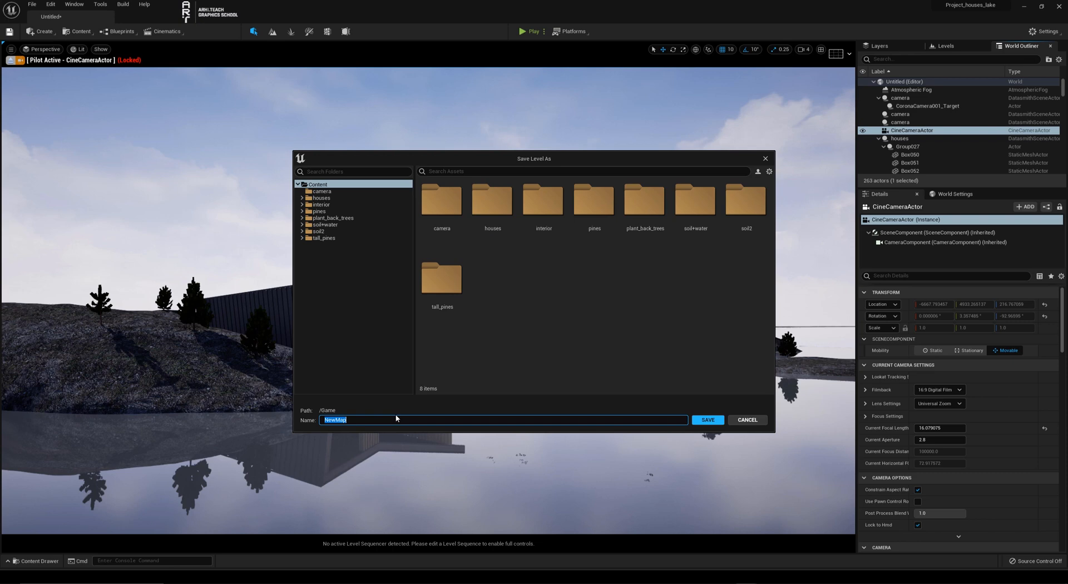
Save the level under the name 'exterior'.
text(exter)
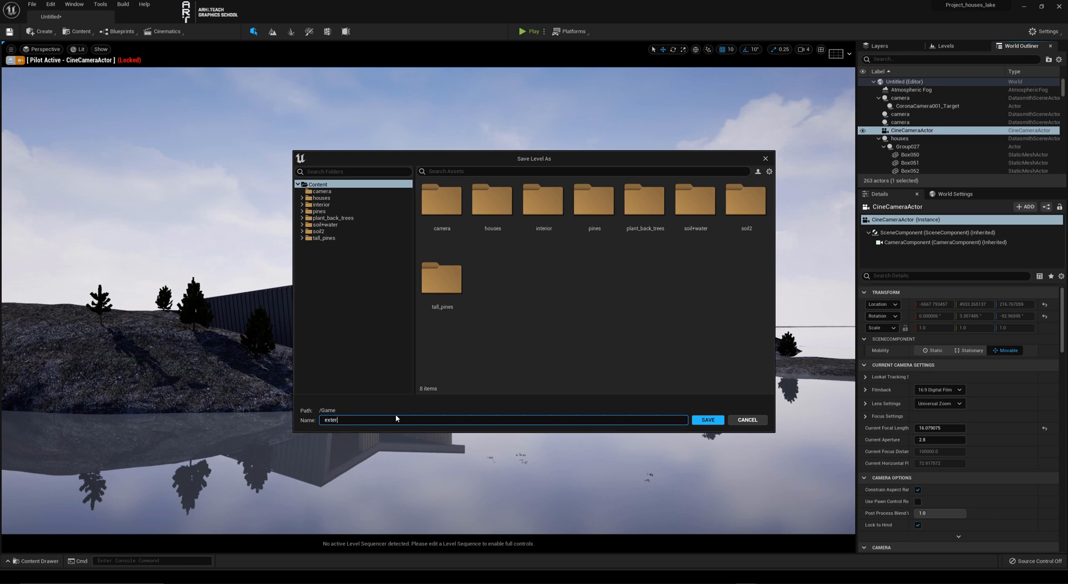
text(ior)
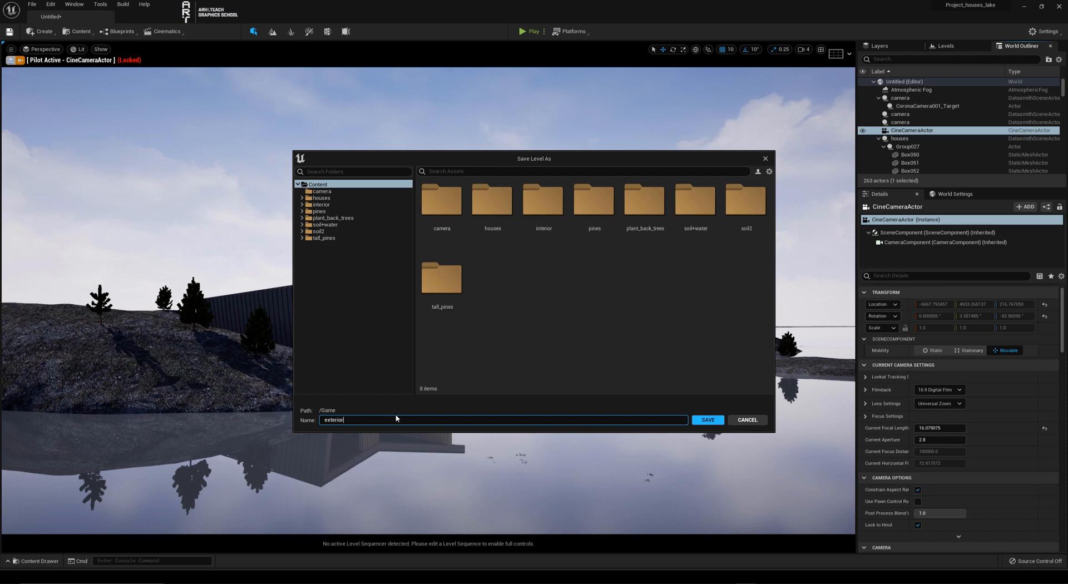
click(707, 421)
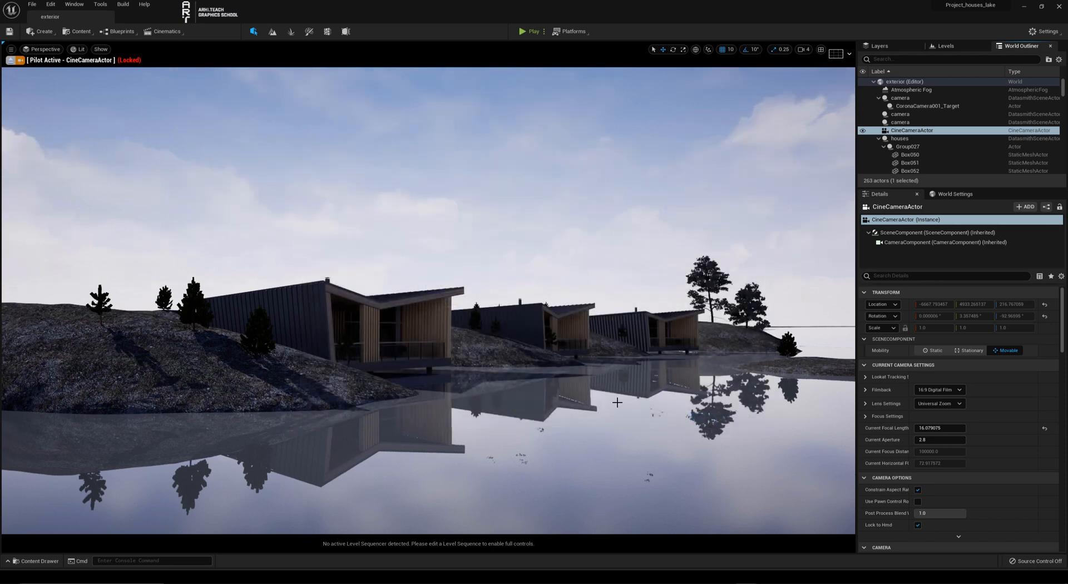